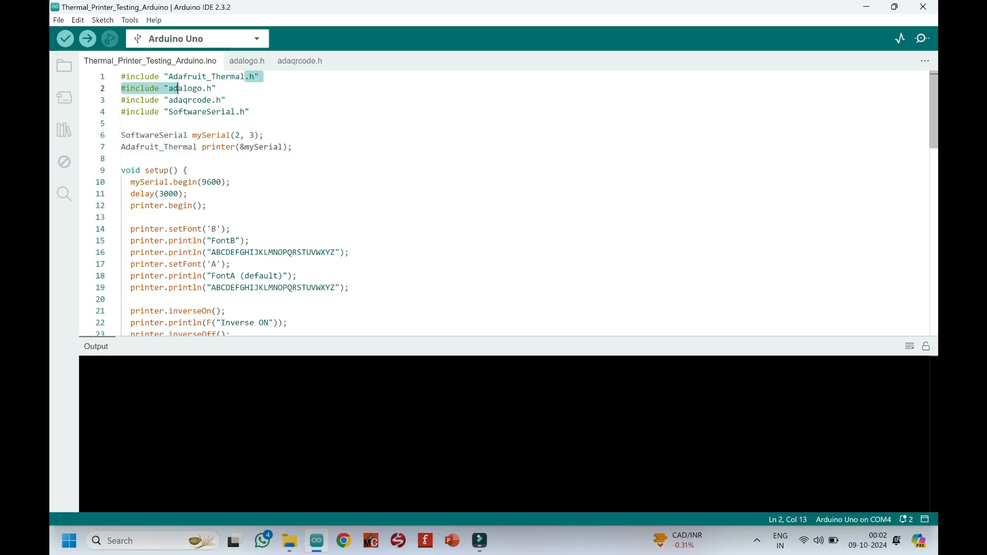
- Show the context actions for Adafruit_Thermal.h in the first #include line
right_click(211, 76)
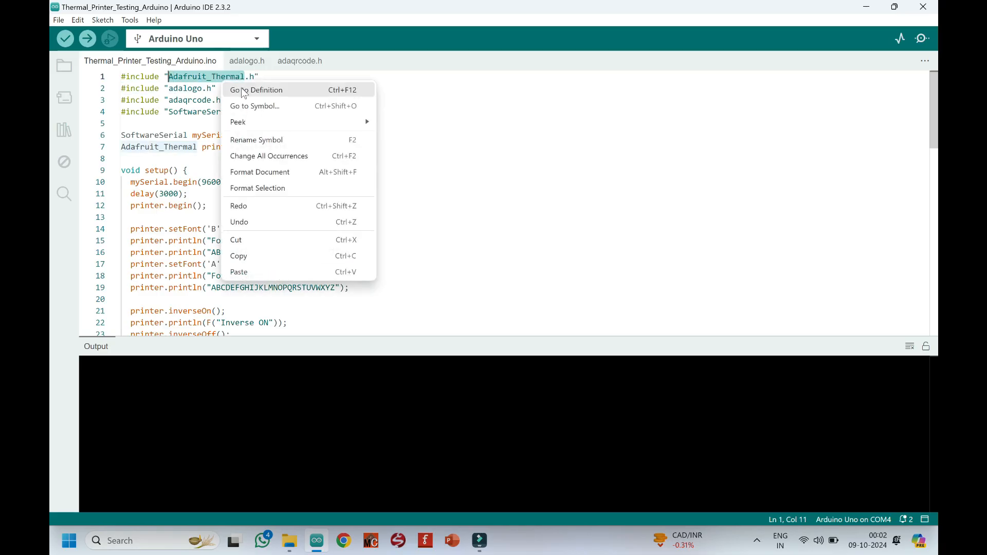
- Filter the Library Manager for 'Adafruit_Thermal' to find the installable library
left_click(64, 129)
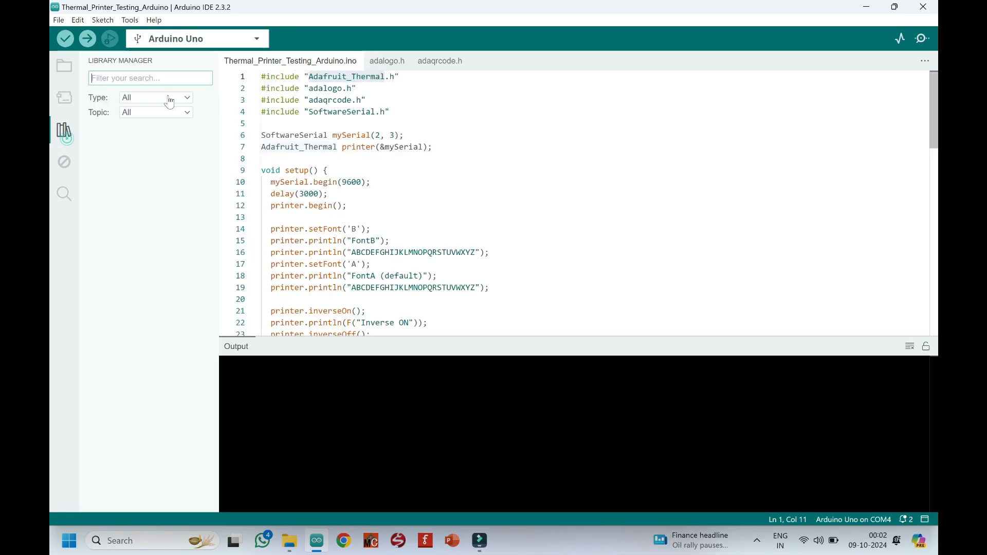
type("Adafruit_Thermal")
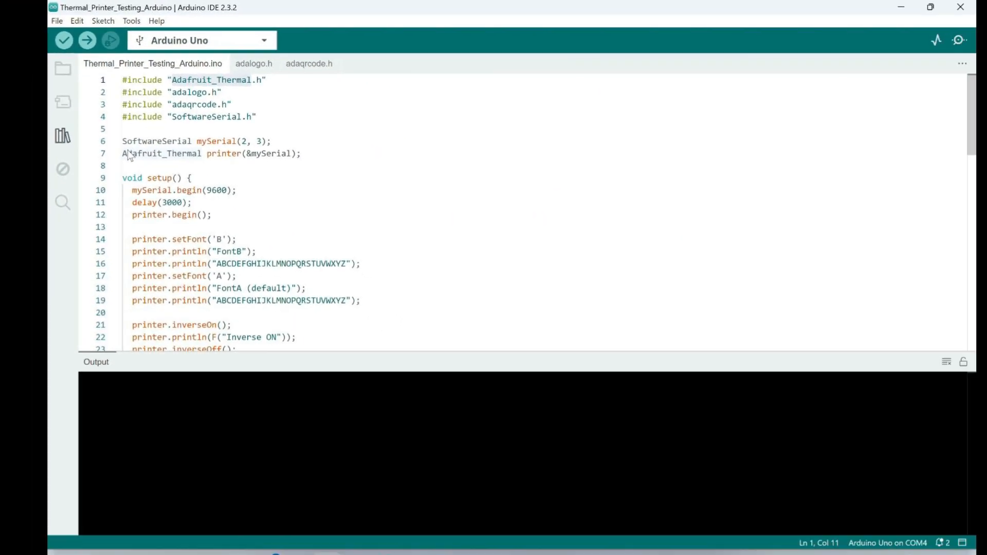
- Confirm the Arduino Uno on COM4 as target and upload the thermal printer sketch
left_click(201, 40)
type("u")
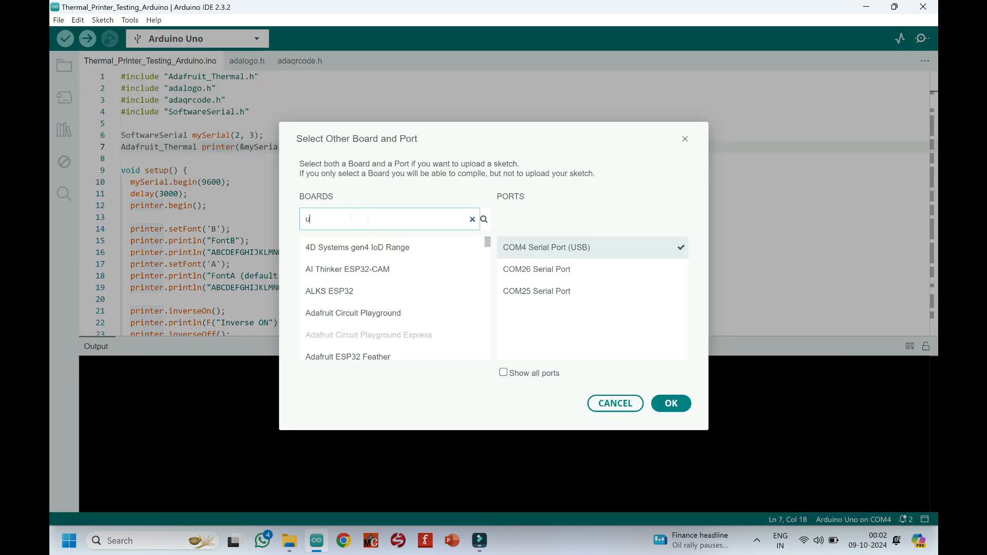
type("no")
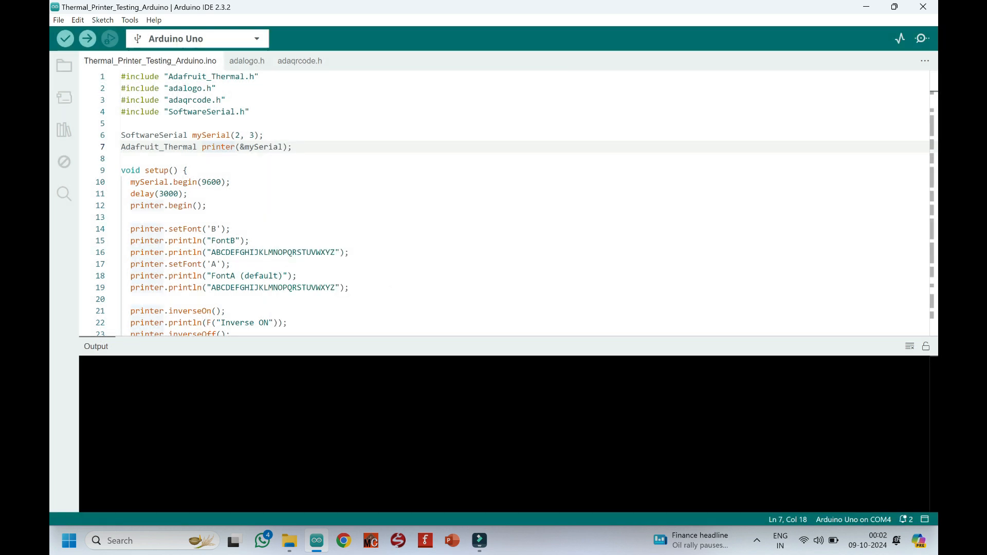
left_click(86, 38)
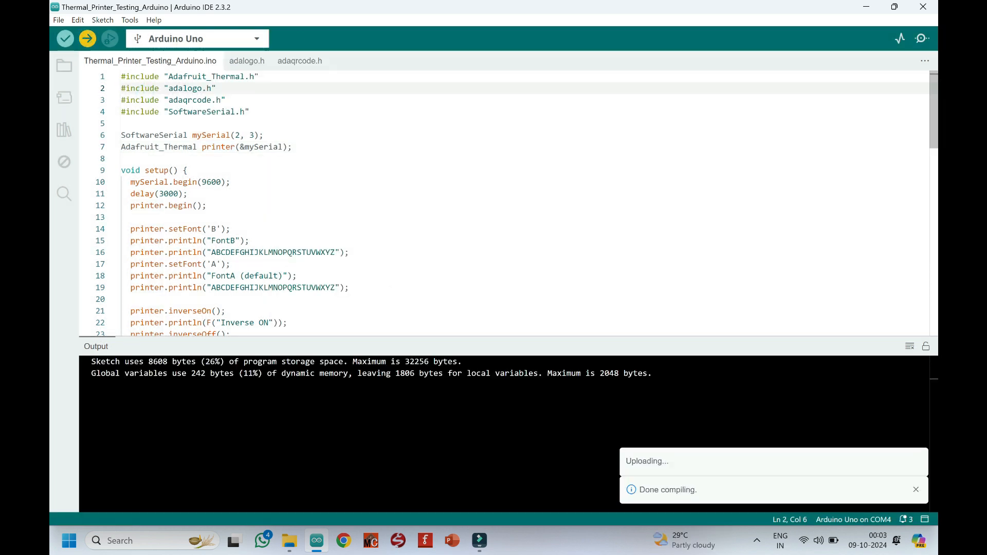